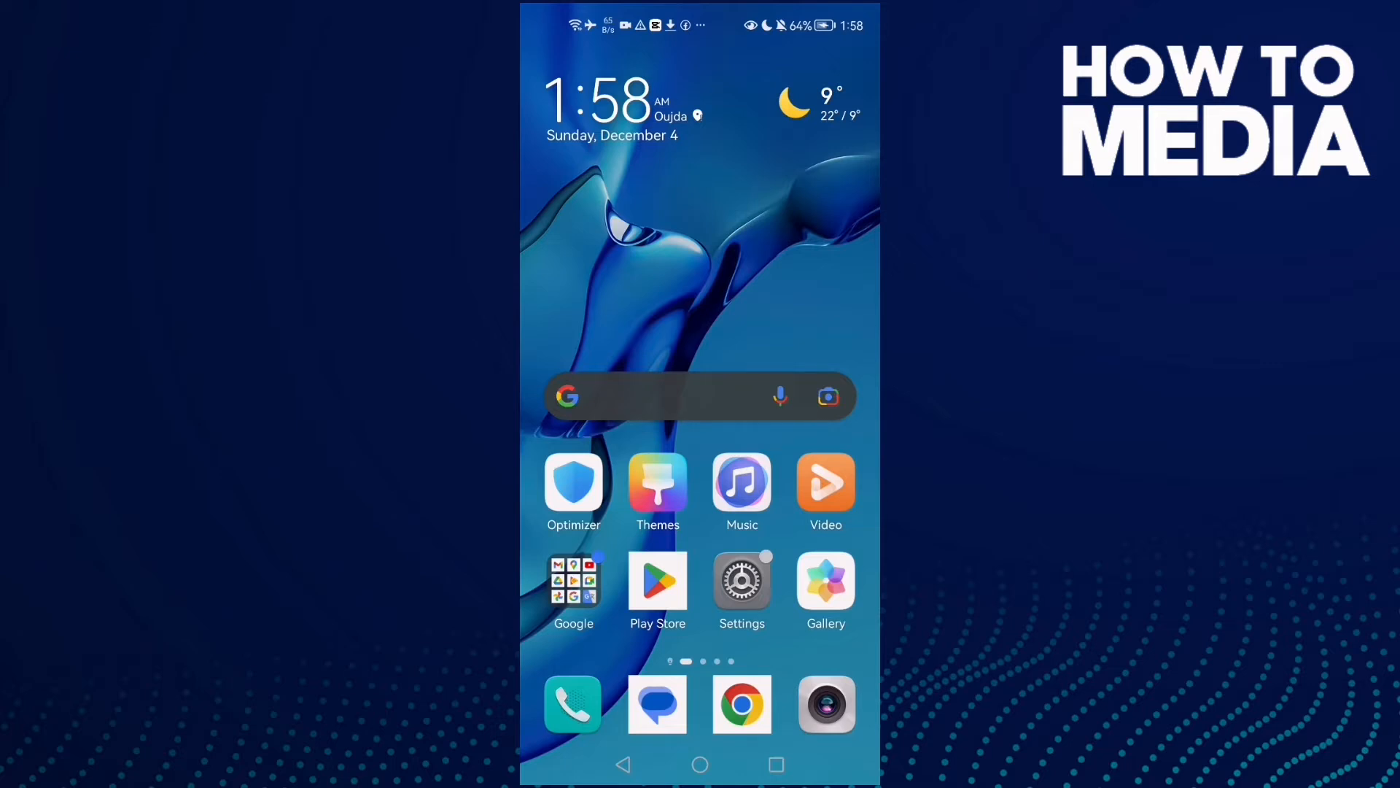
Step: Swipe to the home-screen page holding Truecaller alongside Messenger, Facebook and Zoom
{"action": "scroll", "scroll_direction": "left", "scroll_amount": 3}
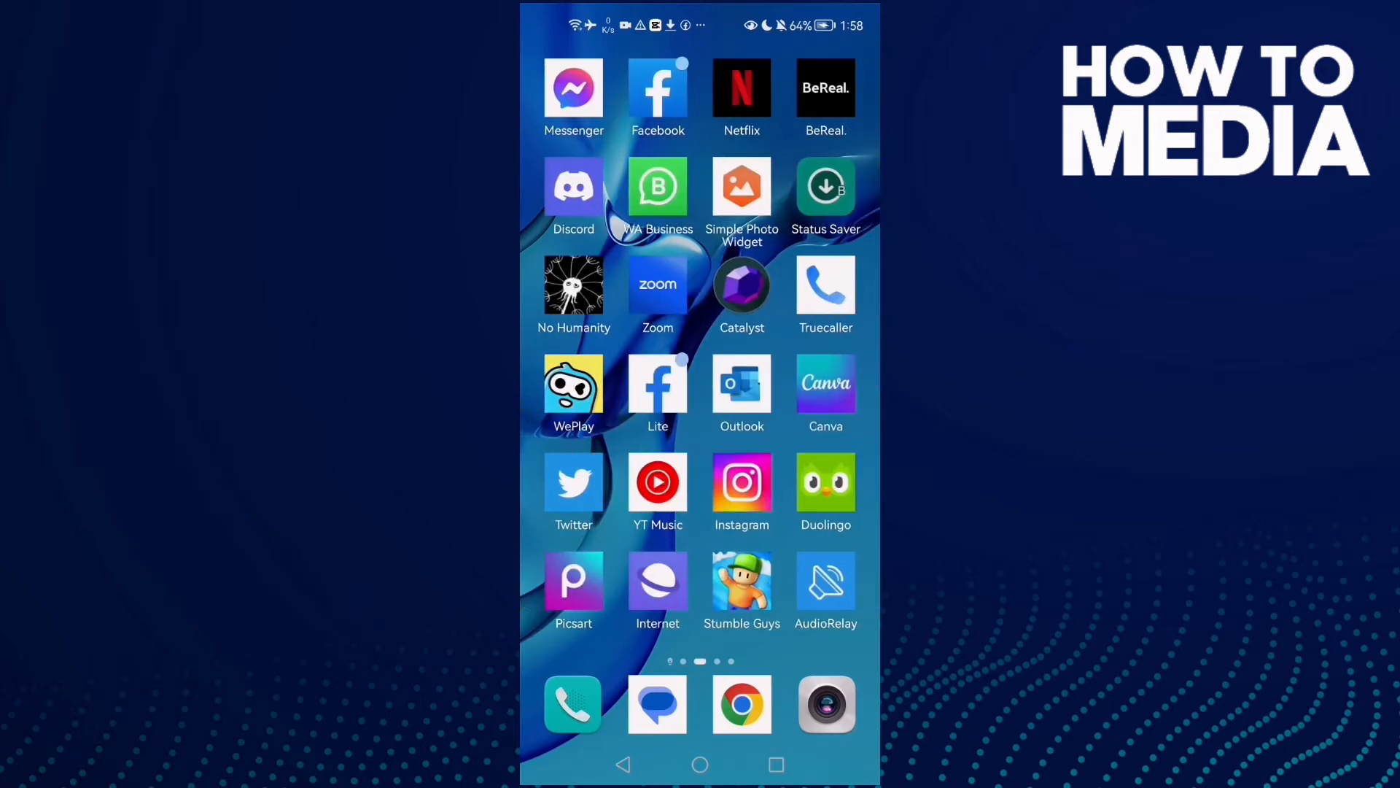
Step: Launch Truecaller and reach its Settings list via the profile avatar and gear icon
{"action": "left_click", "coordinate": [825, 287]}
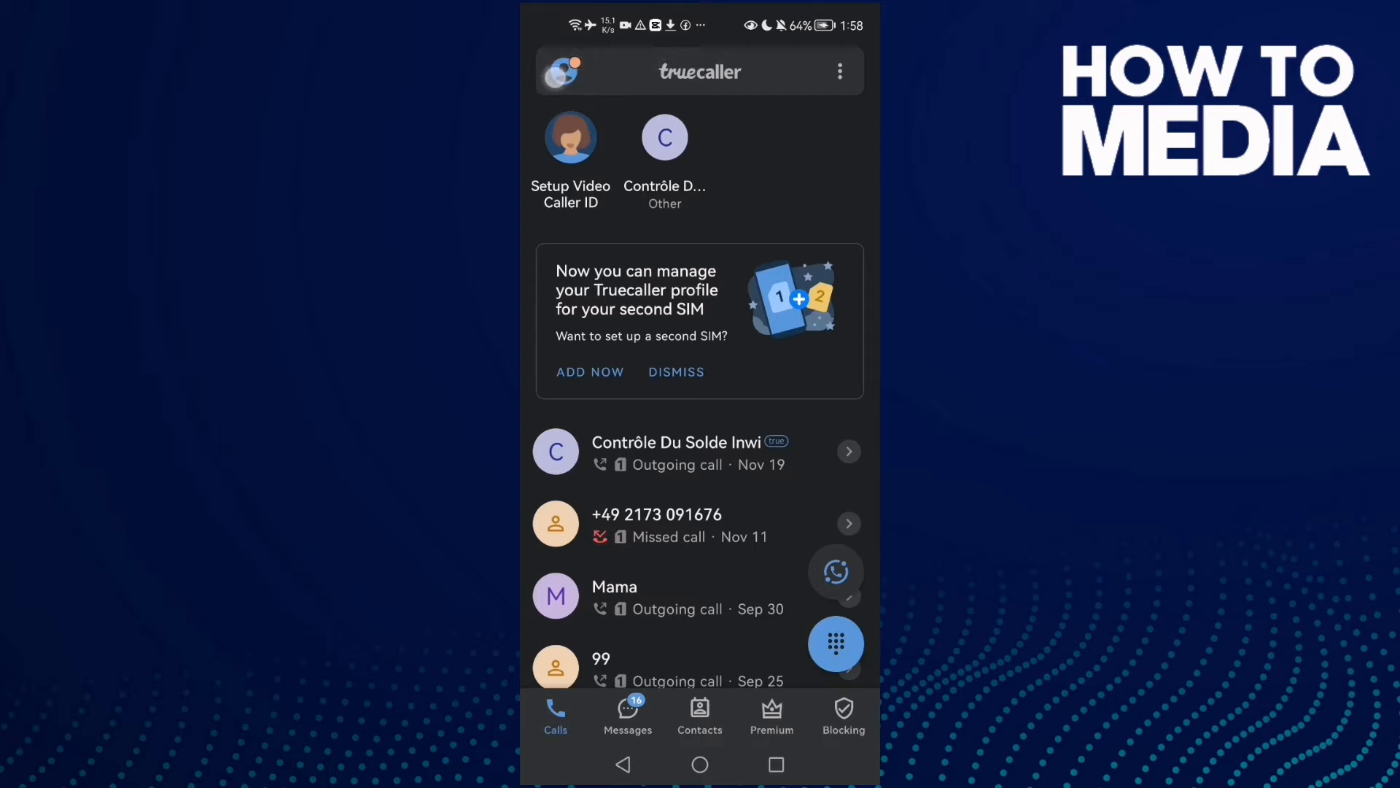
{"action": "left_click", "coordinate": [560, 72]}
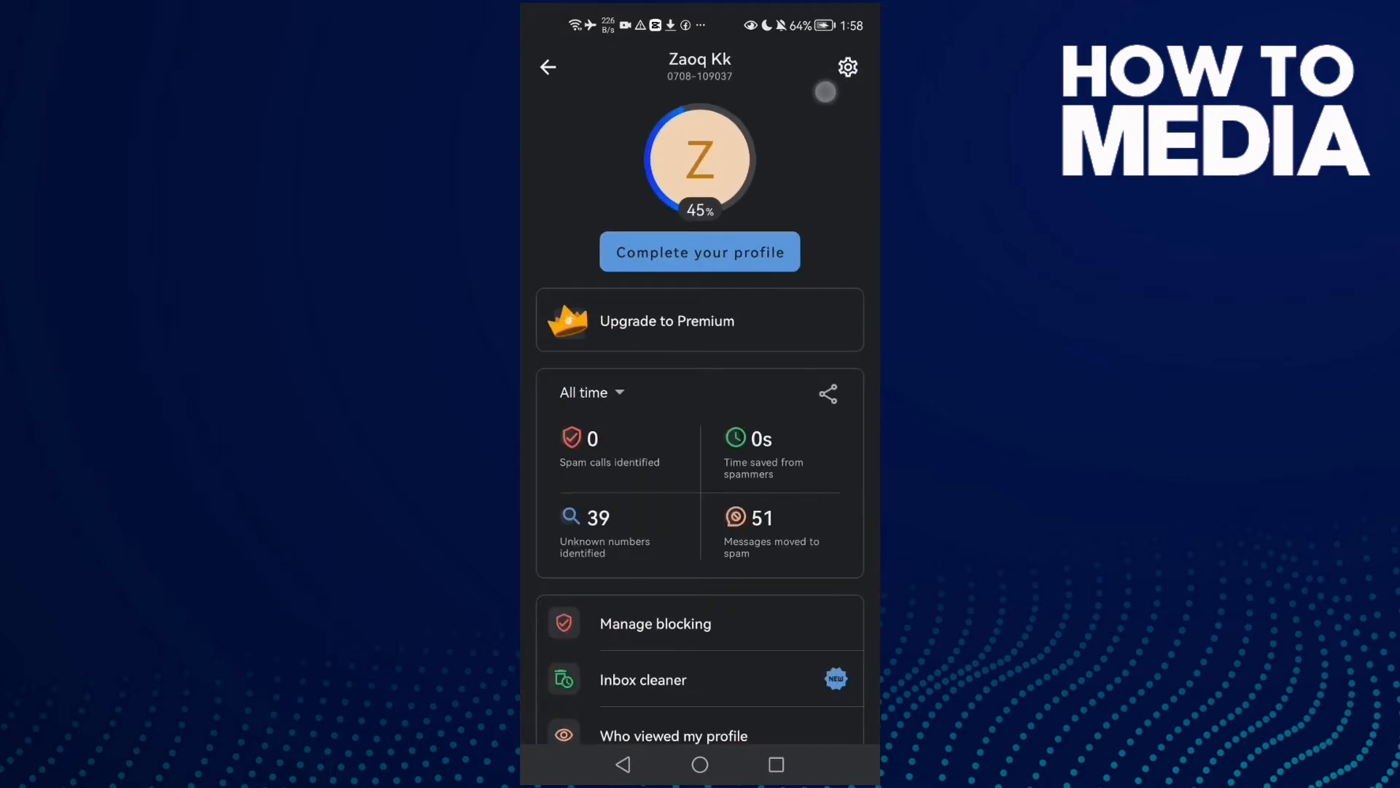
{"action": "left_click", "coordinate": [845, 67]}
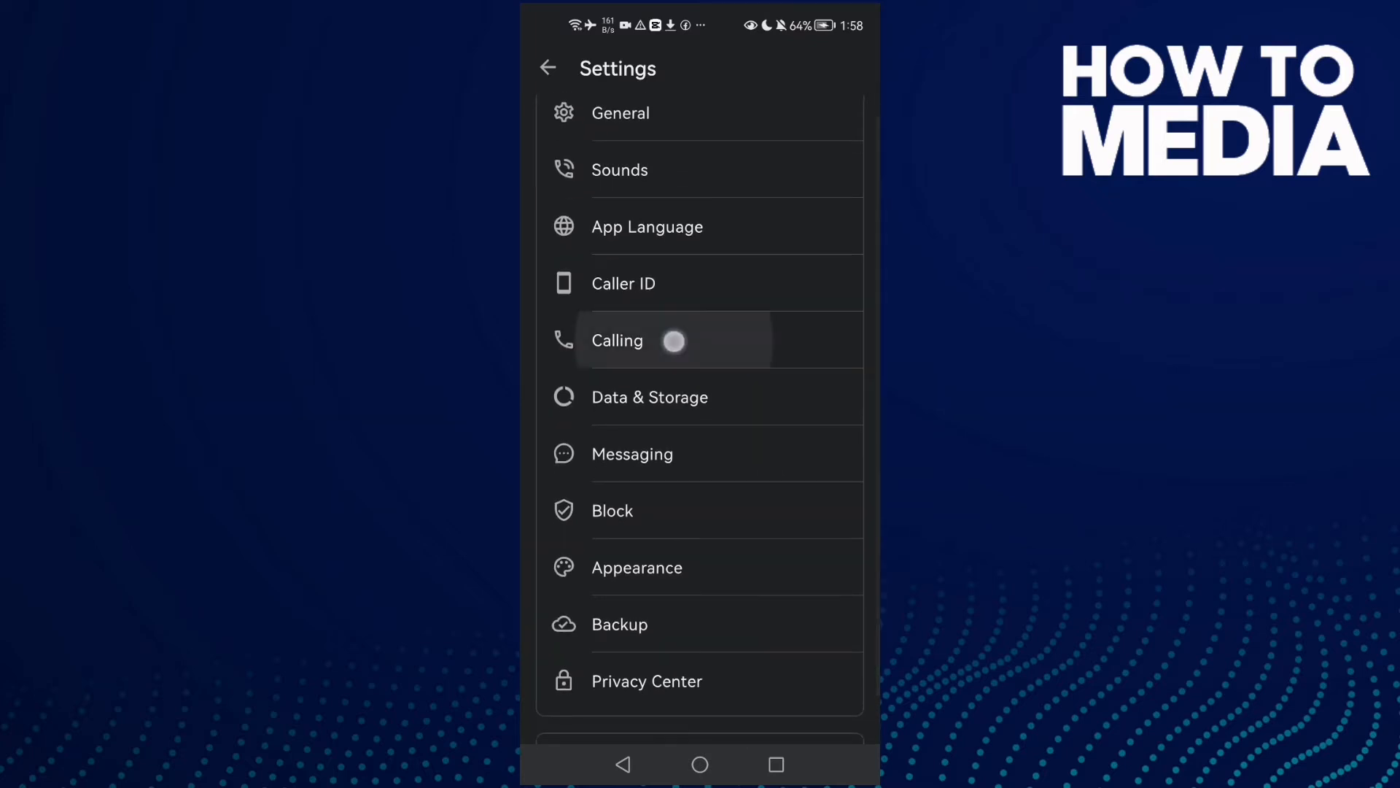
{"action": "left_click", "coordinate": [616, 340]}
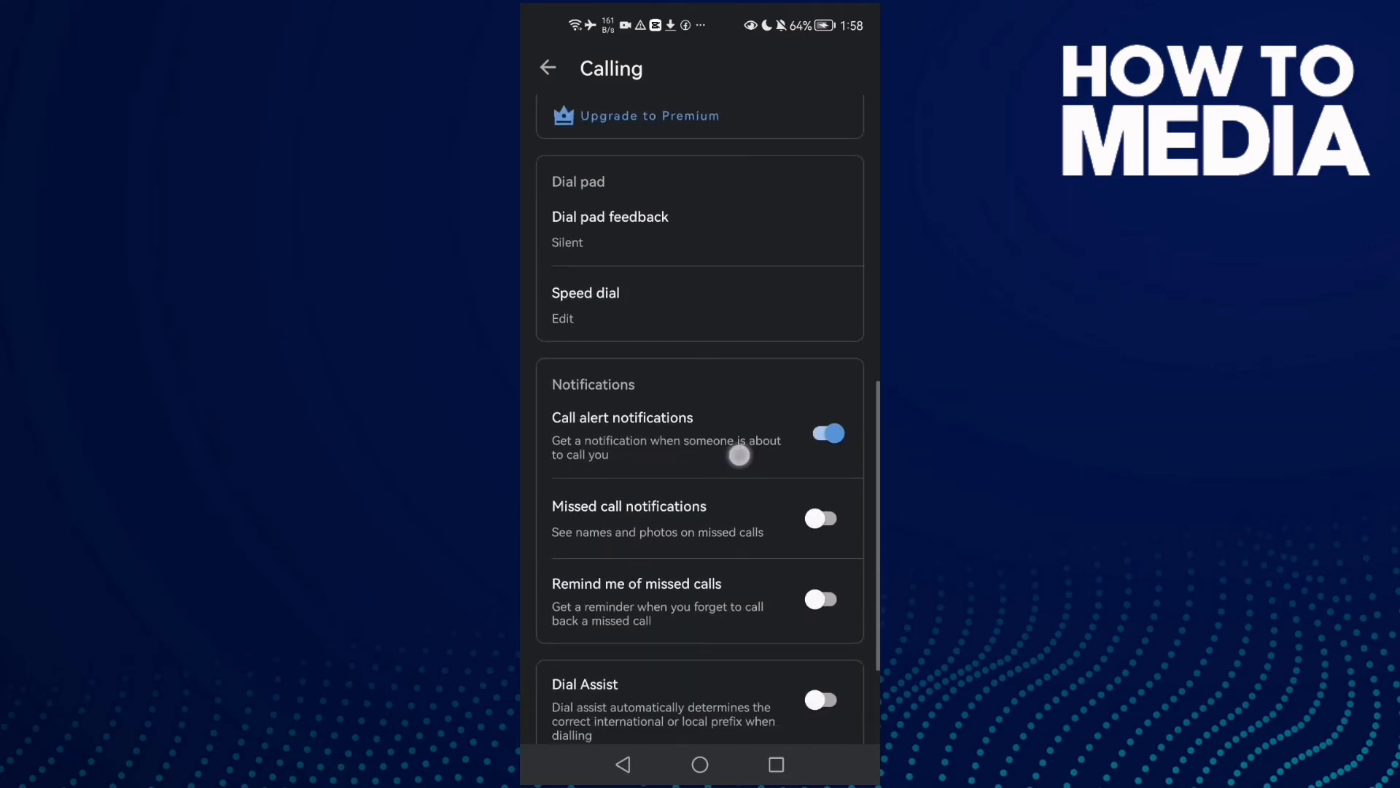
{"action": "scroll", "scroll_direction": "up", "scroll_amount": 3}
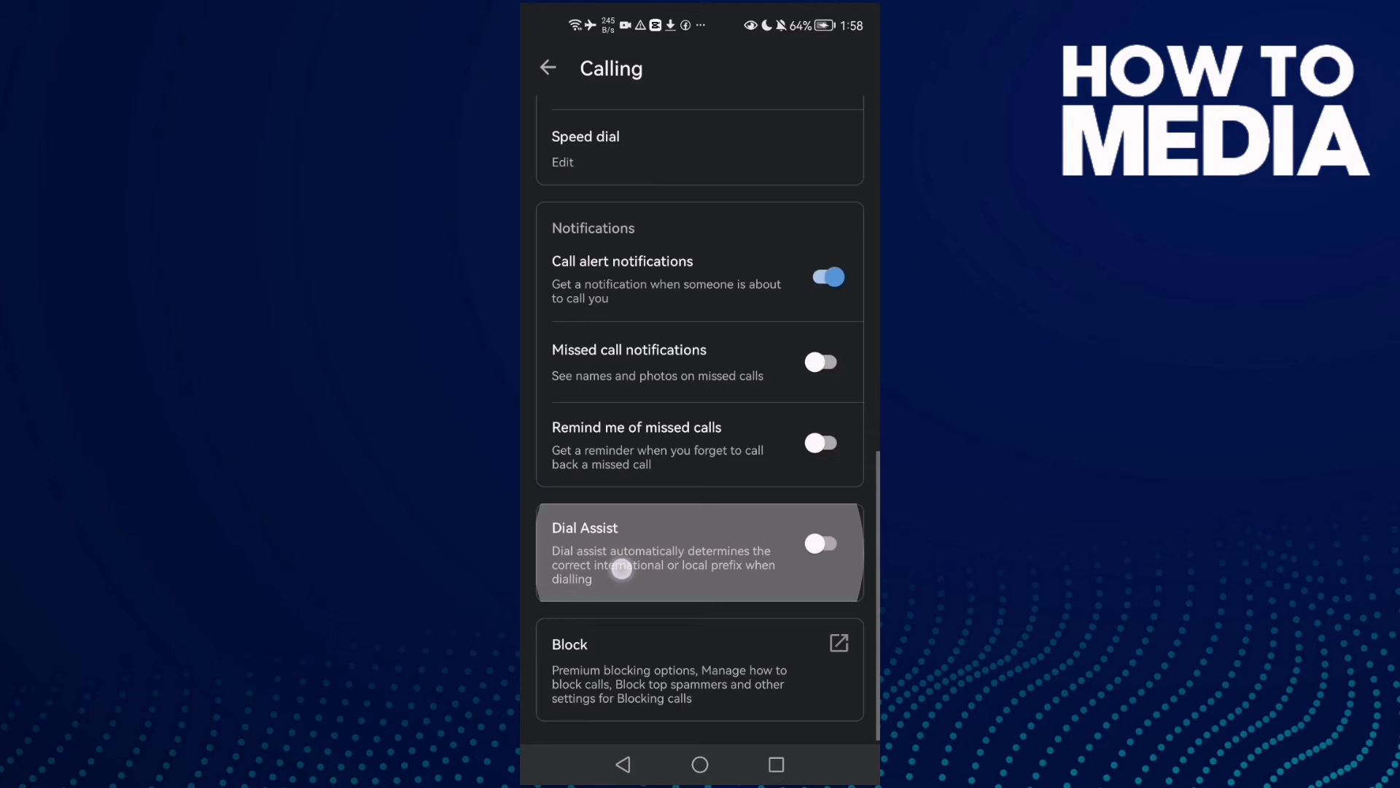
{"action": "scroll", "scroll_direction": "up", "scroll_amount": 3}
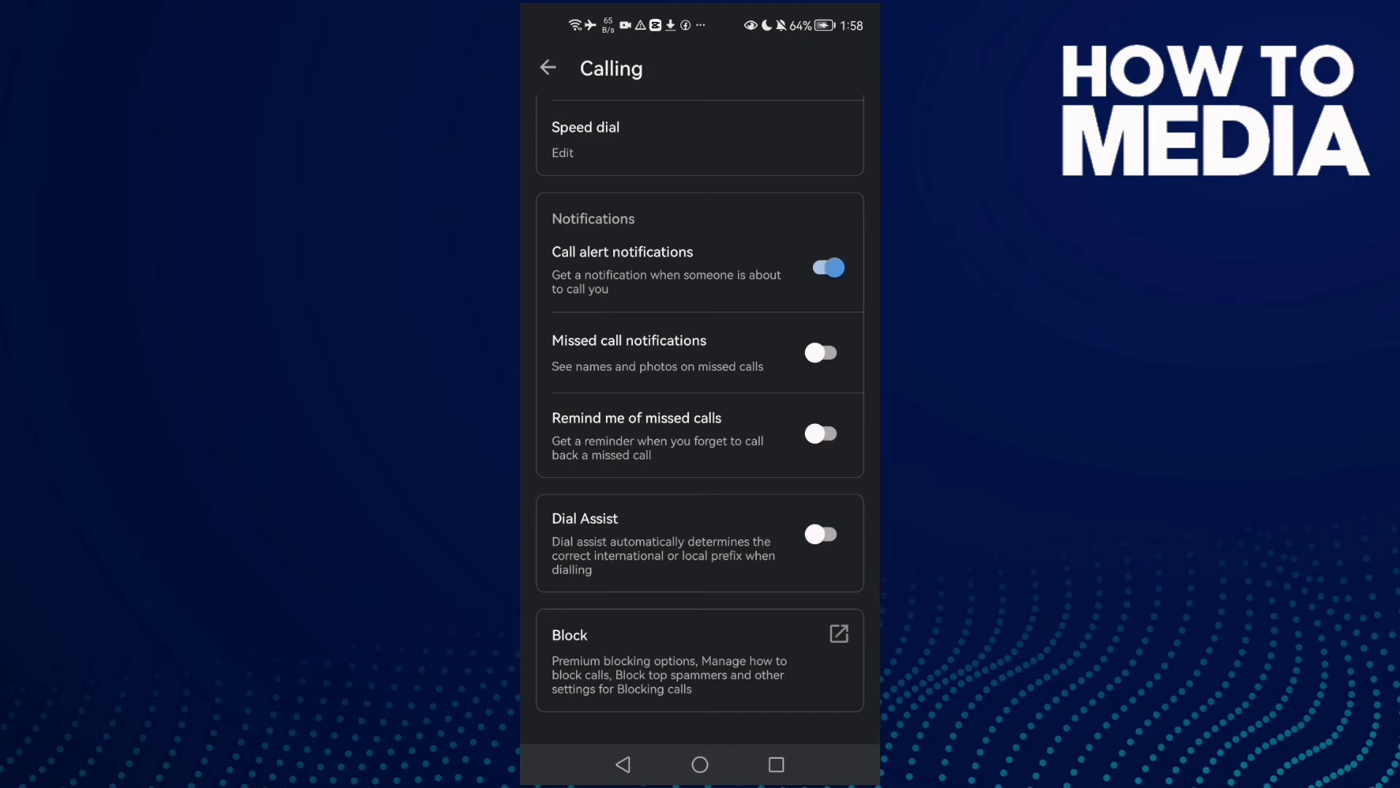
{"action": "left_click", "coordinate": [547, 68]}
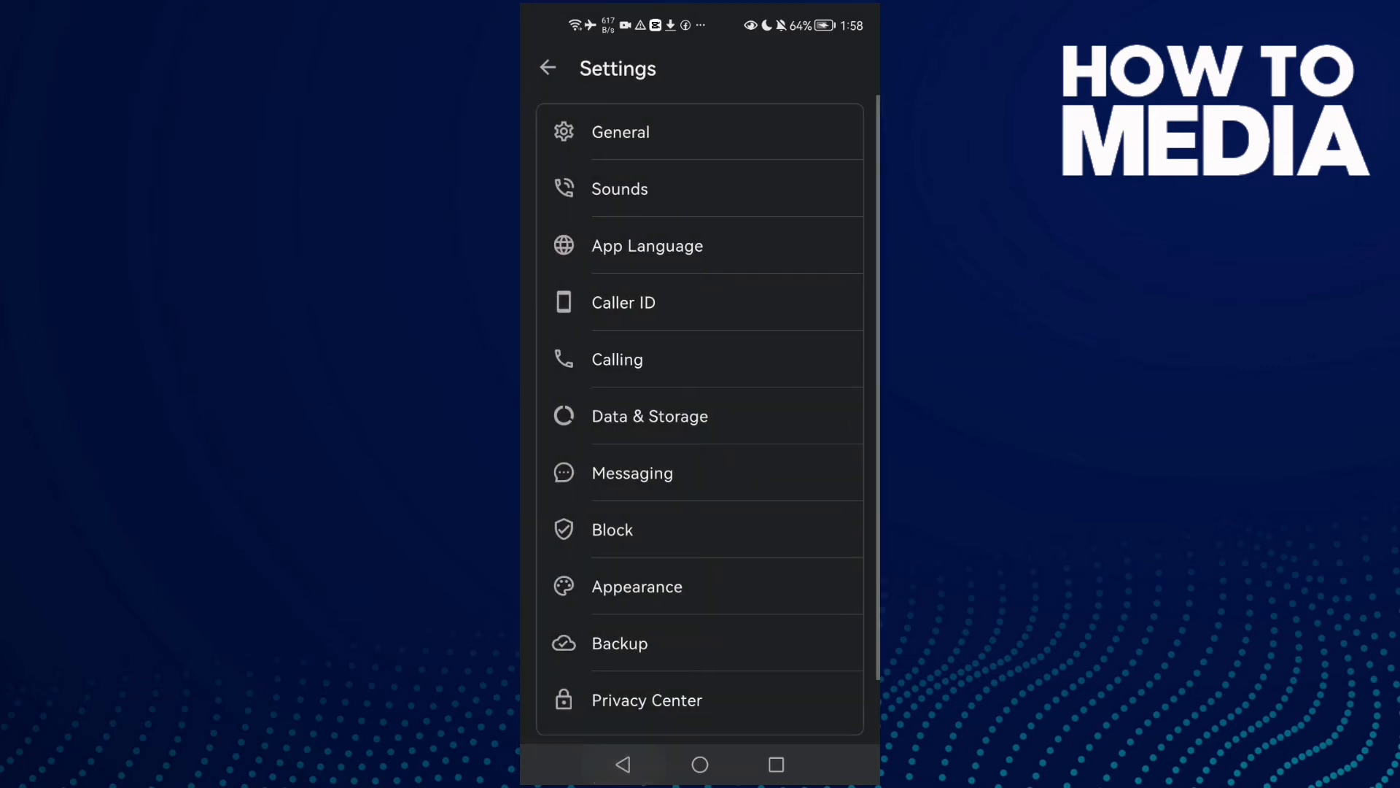
Step: Exit Truecaller back to the Android home screen's main page
{"action": "left_click", "coordinate": [698, 763]}
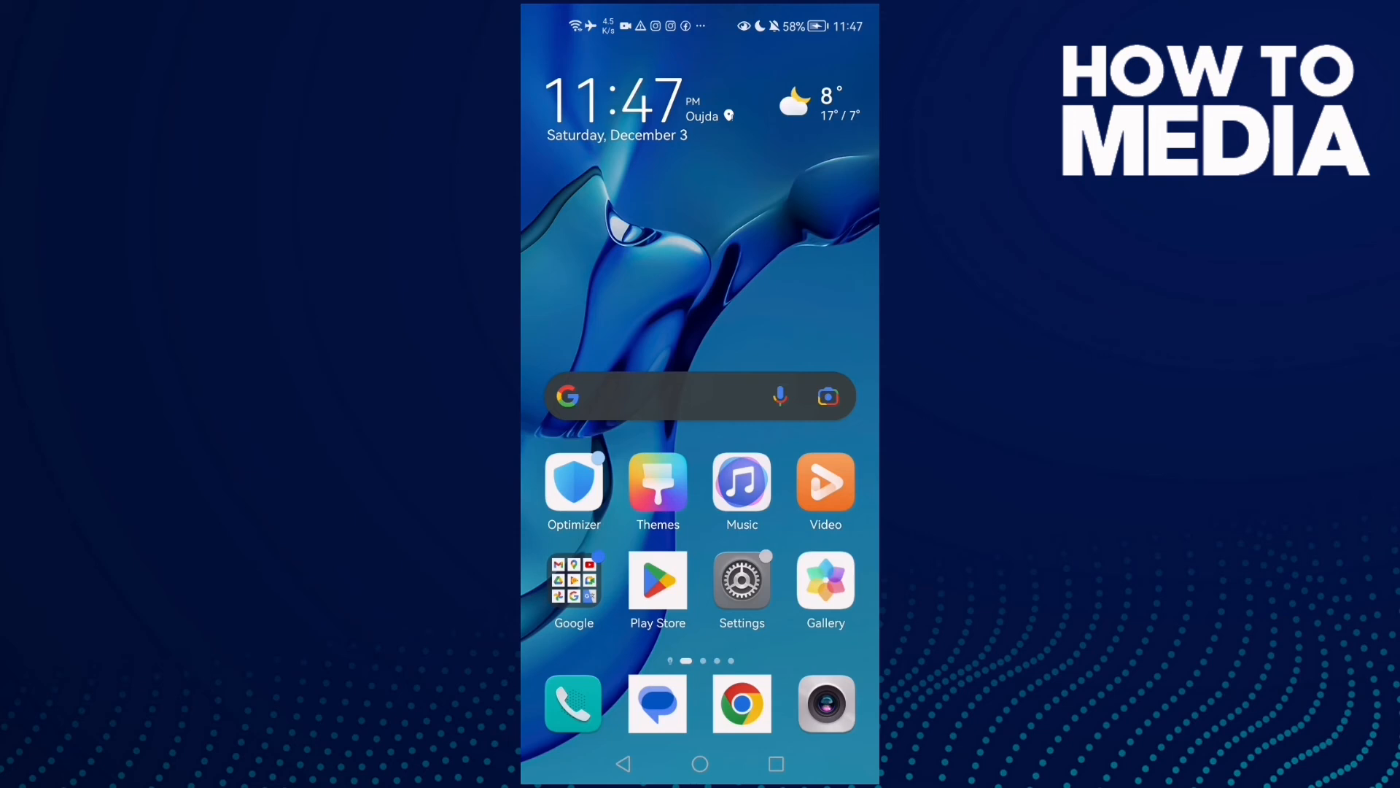
{"action": "left_click", "coordinate": [251, 637]}
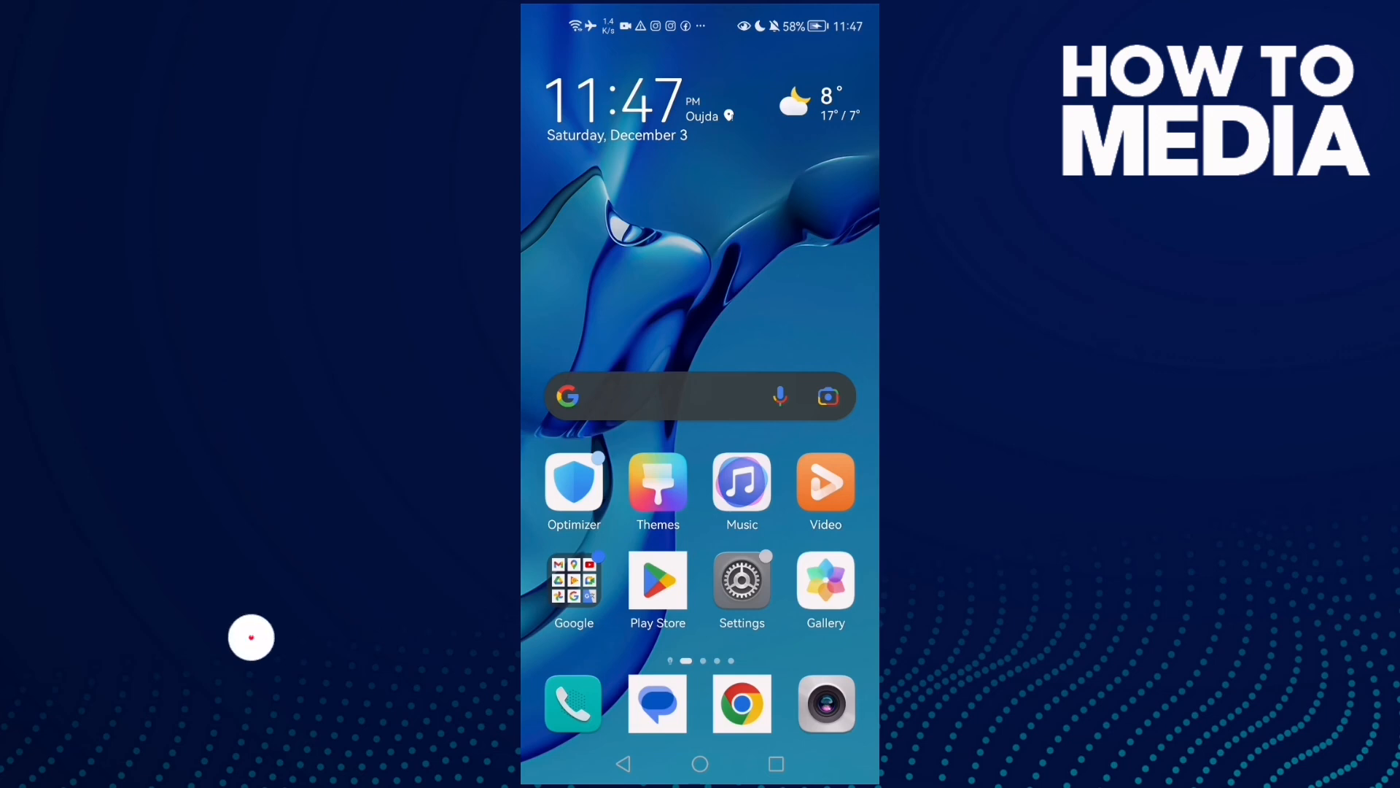